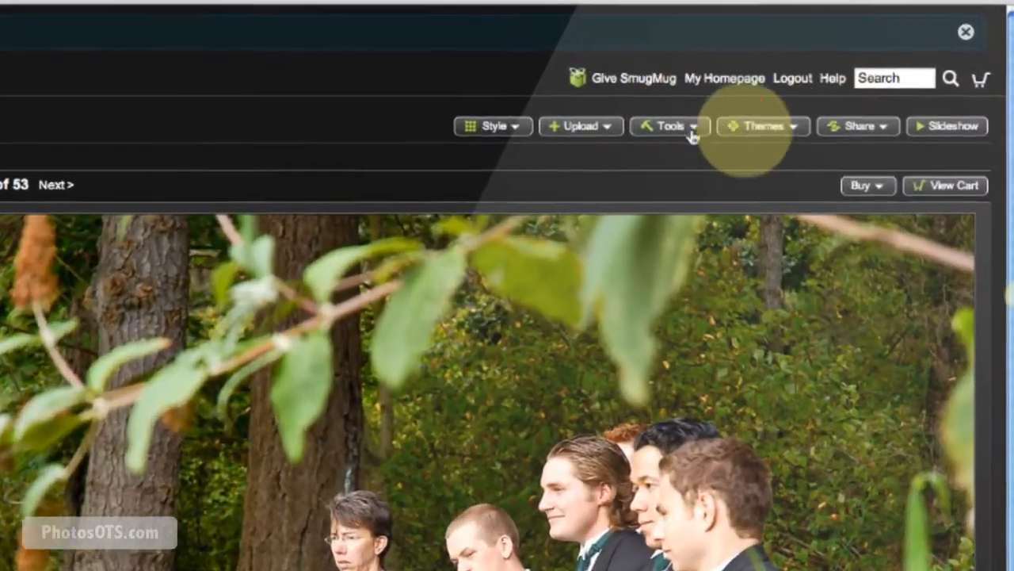
Step: Open Gallery Settings for the Britney and Mark gallery from the Tools menu
left_click(669, 127)
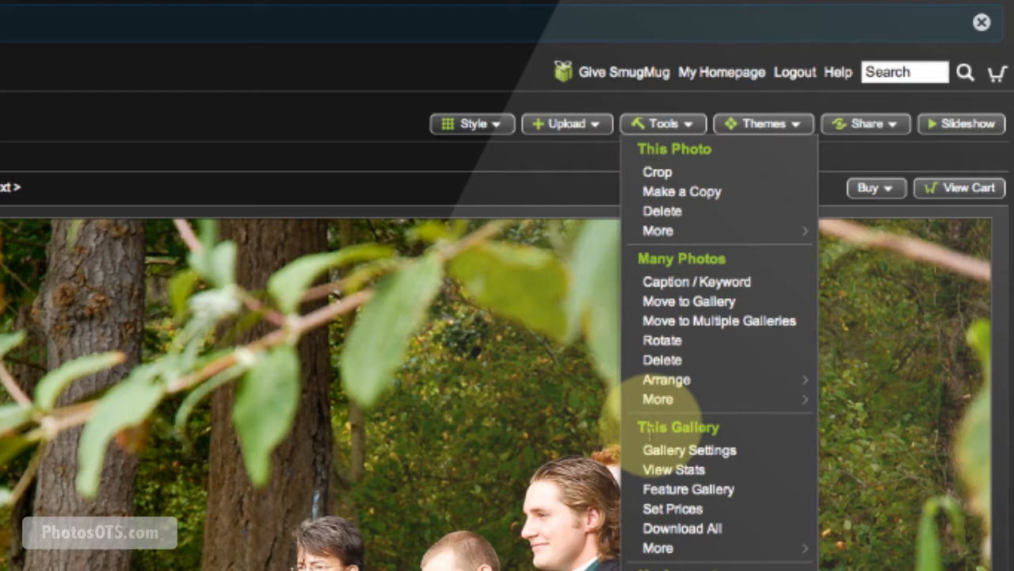
mouse_move(688, 450)
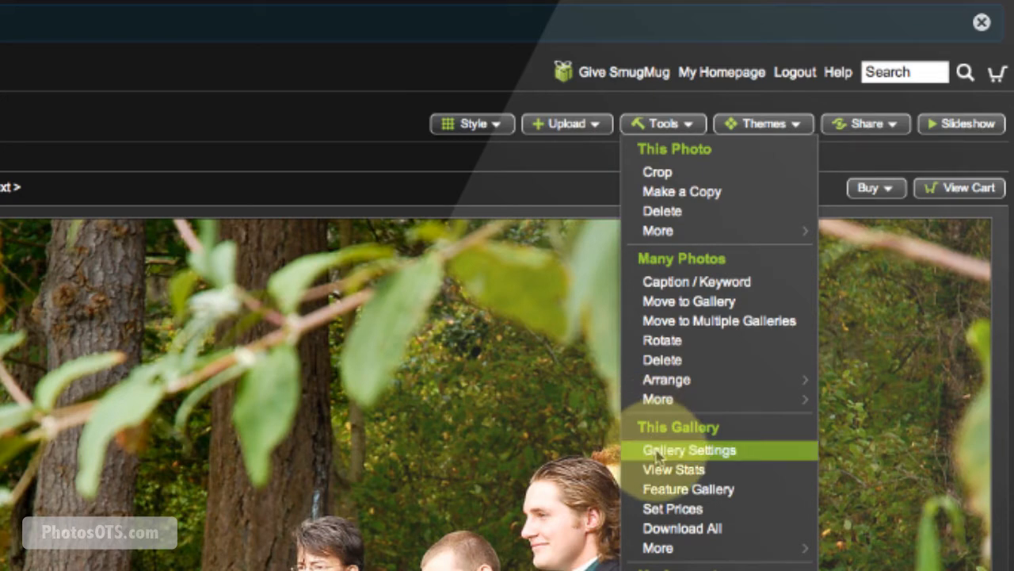
left_click(685, 450)
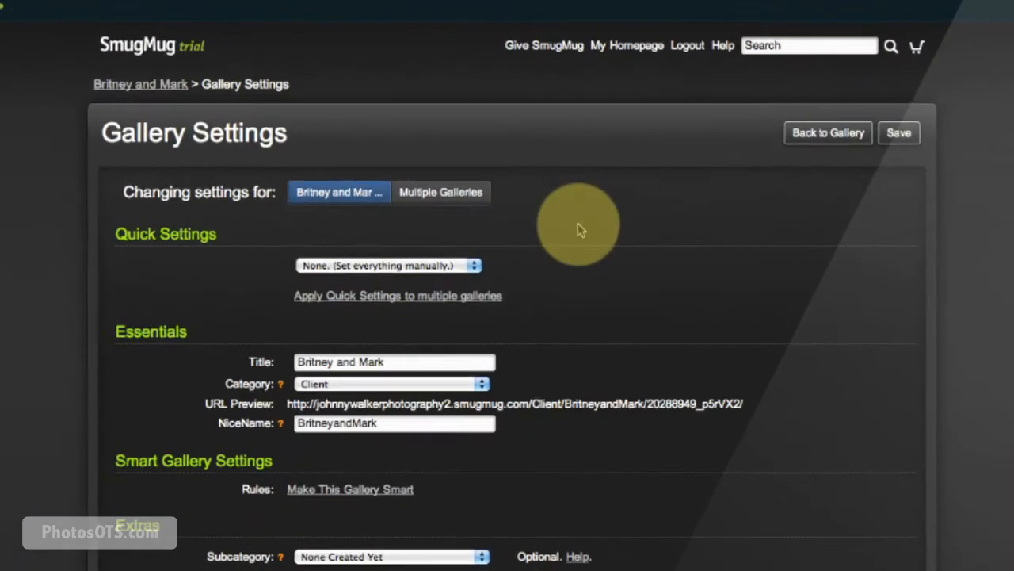
scroll("down", 3)
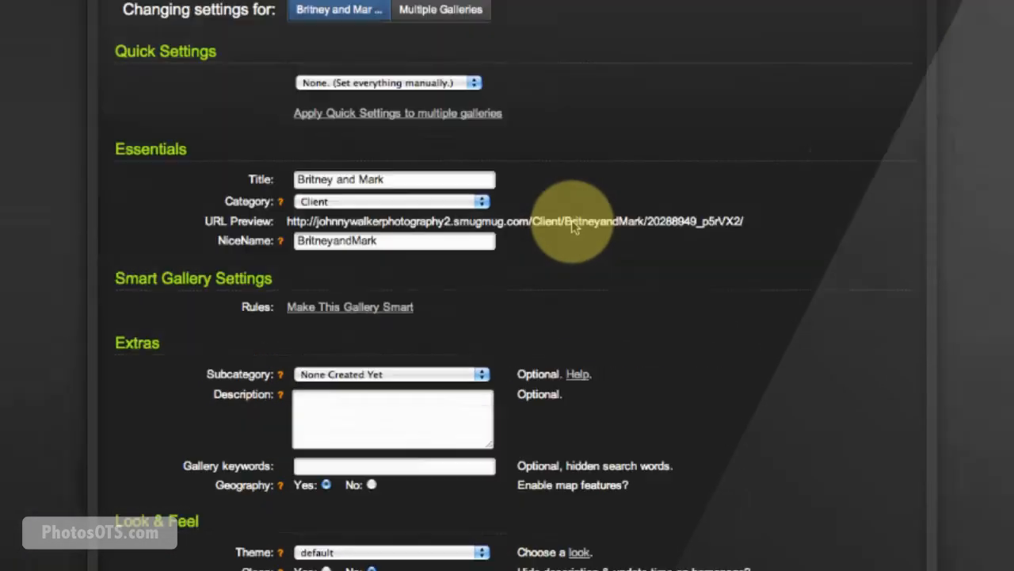
scroll("down", 3)
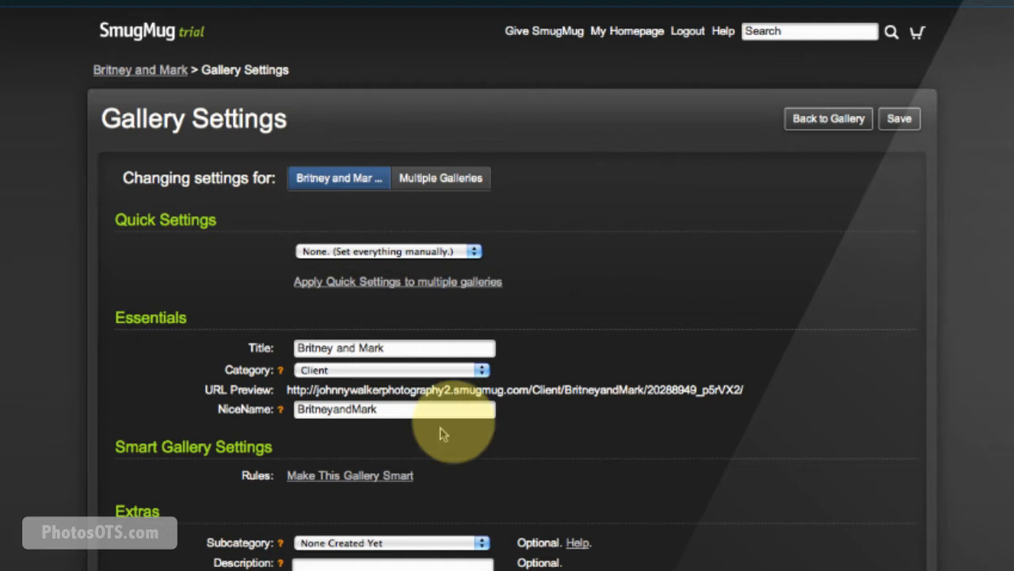
mouse_move(552, 400)
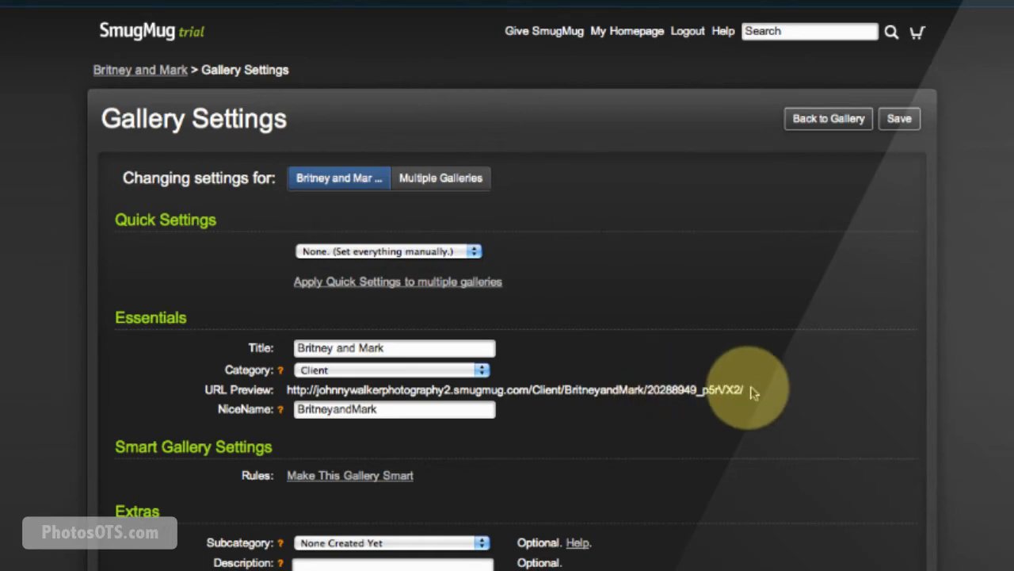
scroll("down", 3)
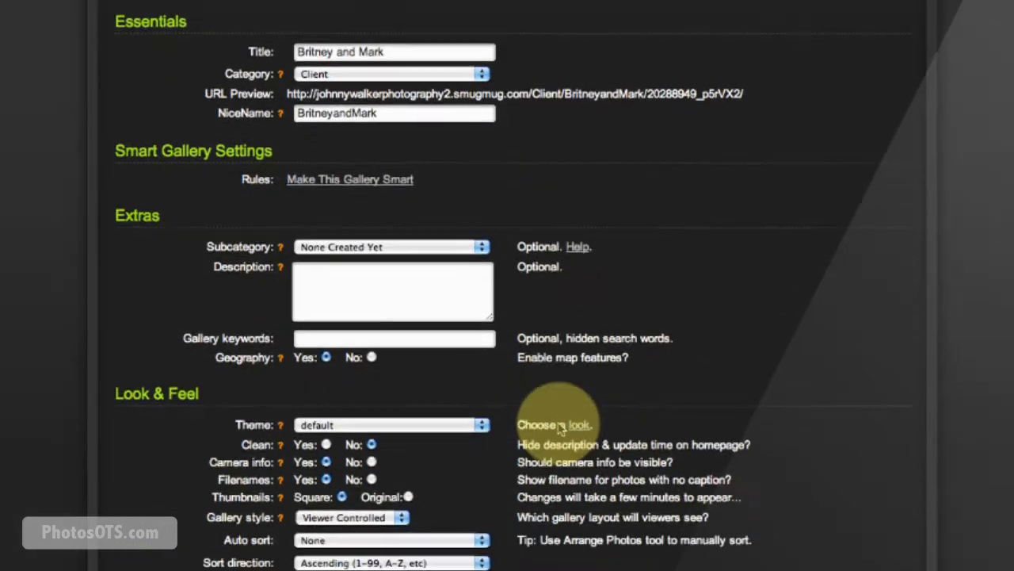
scroll("down", 3)
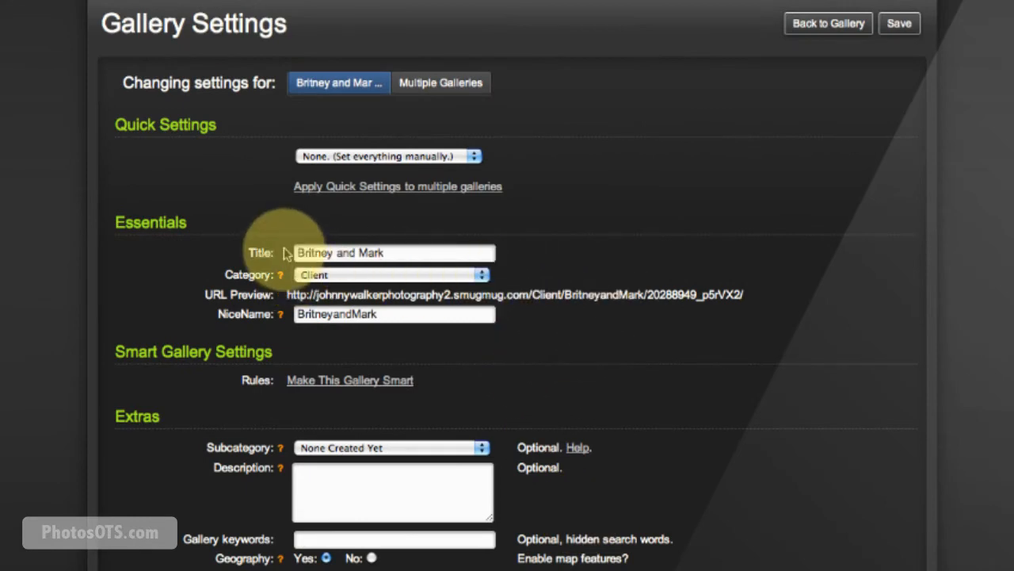
mouse_move(280, 276)
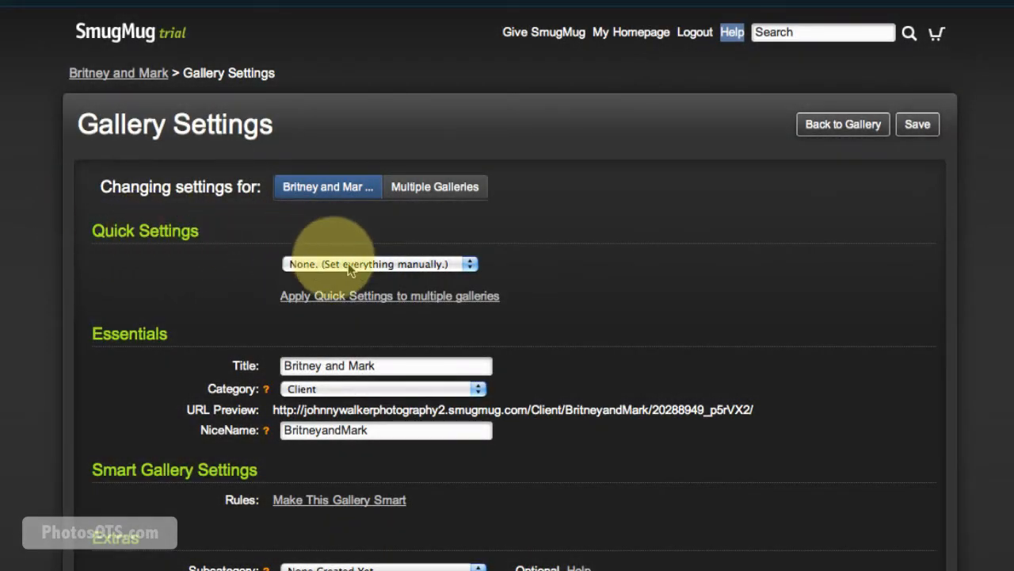
left_click(380, 263)
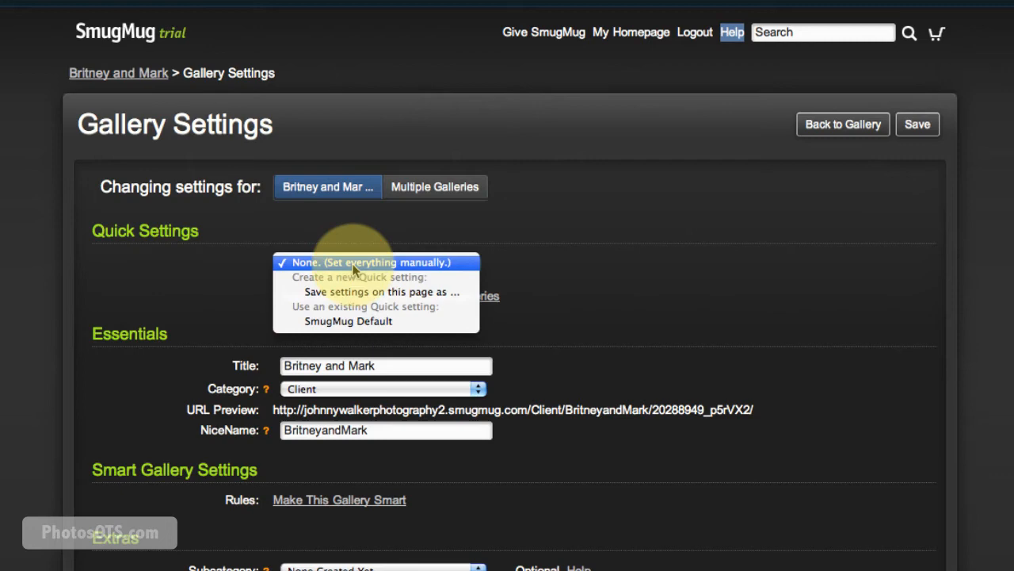
mouse_move(432, 326)
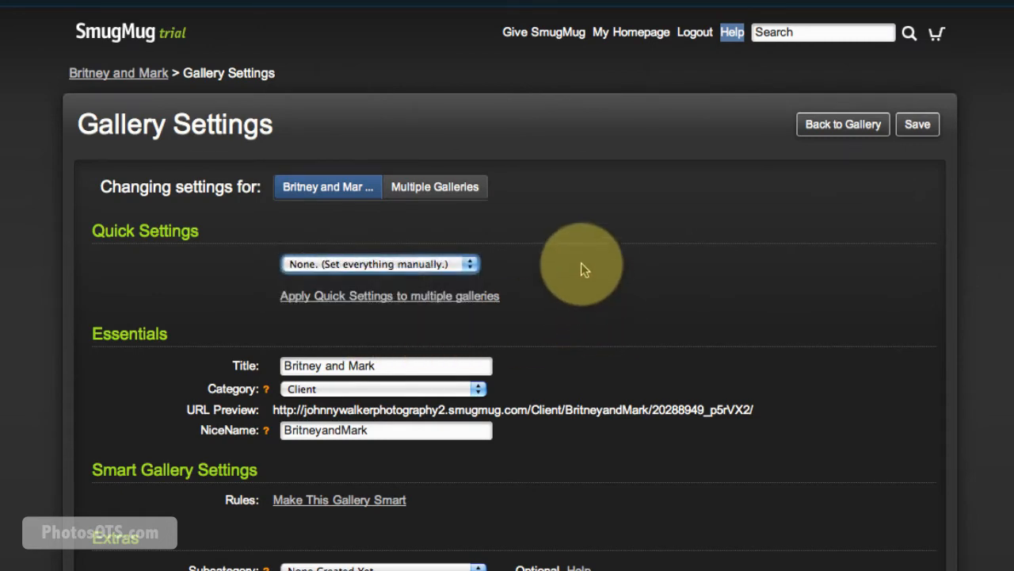
scroll("down", 3)
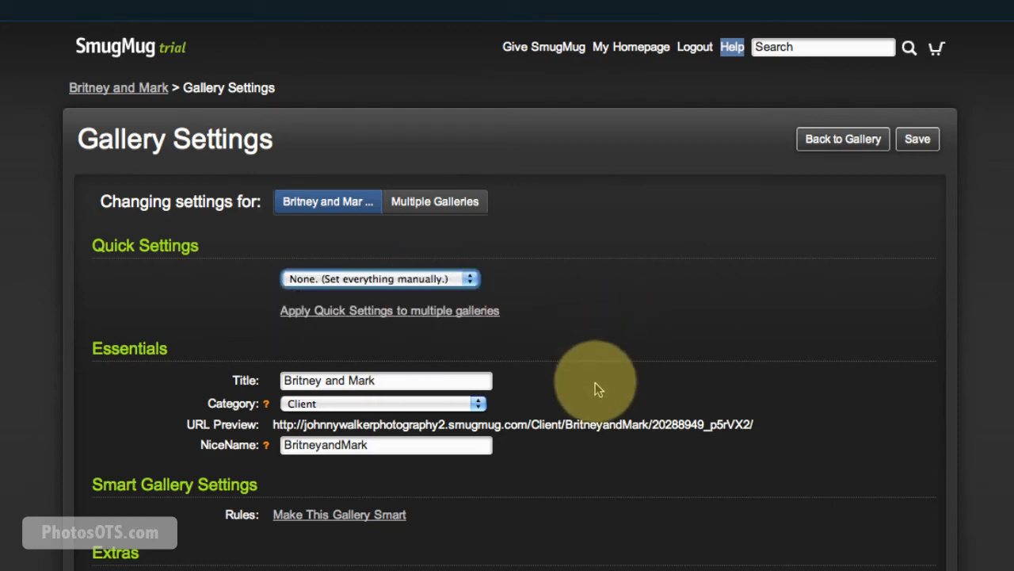
scroll("down", 3)
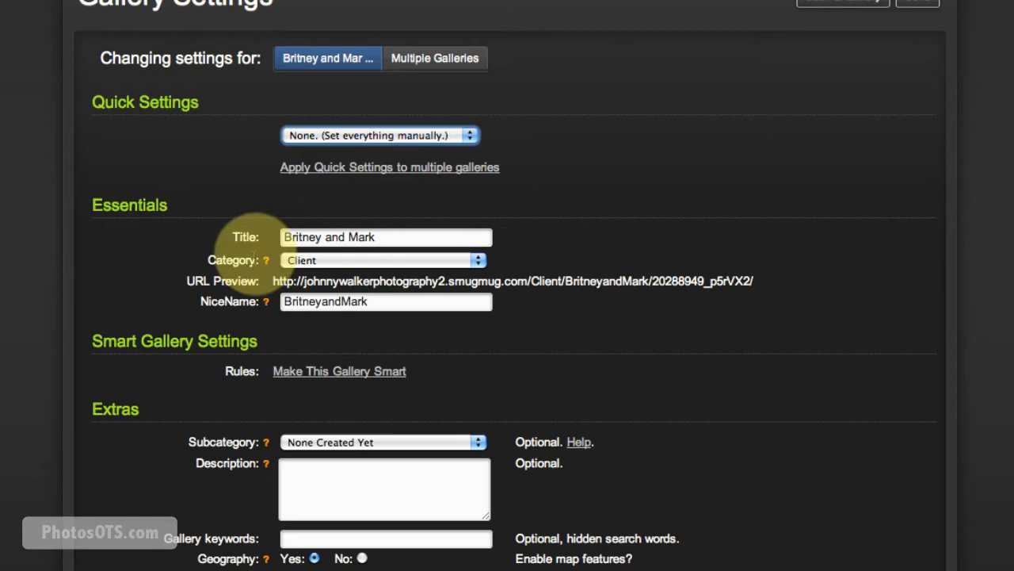
scroll("down", 3)
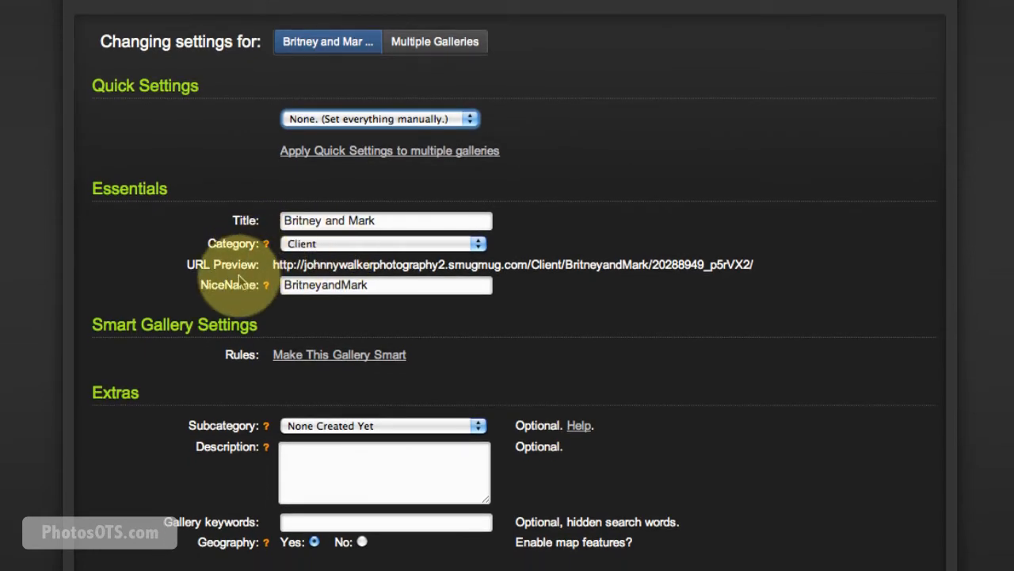
scroll("down", 3)
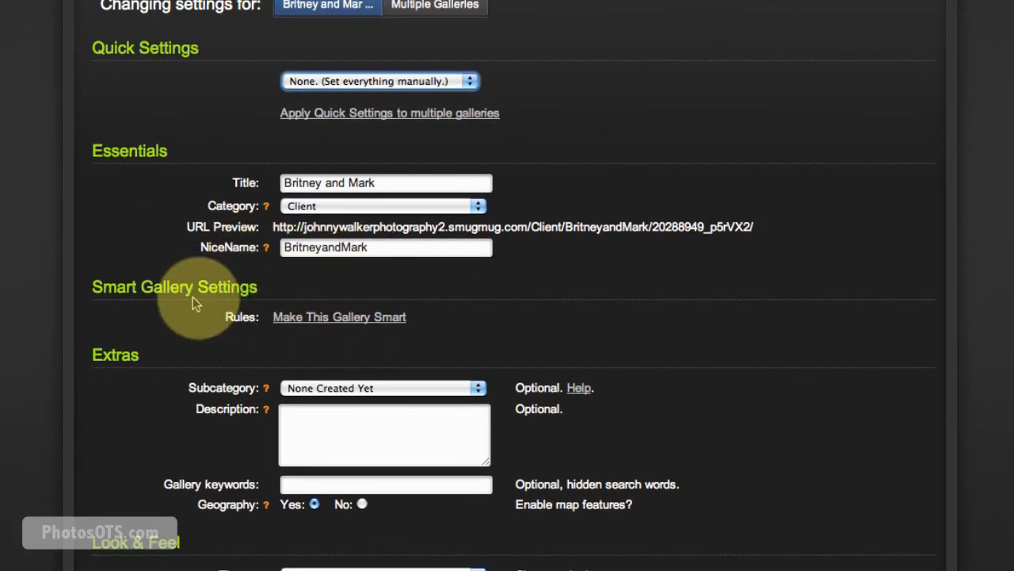
scroll("down", 3)
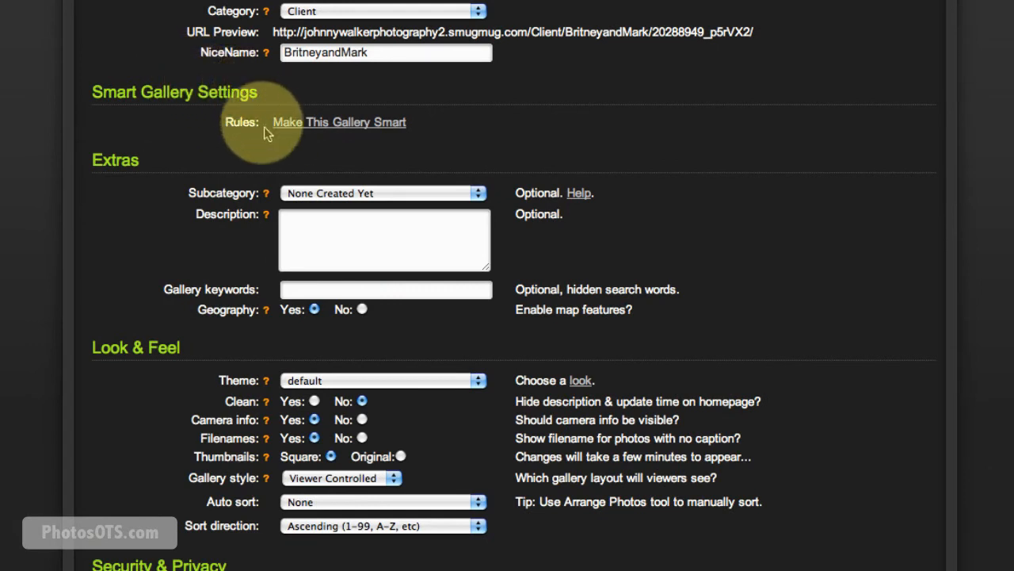
mouse_move(187, 228)
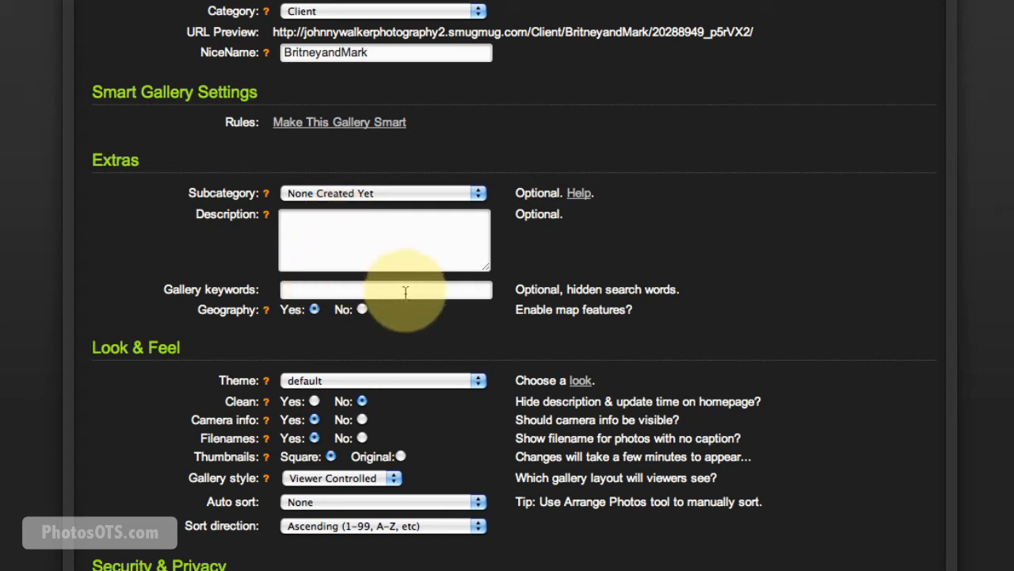
mouse_move(352, 219)
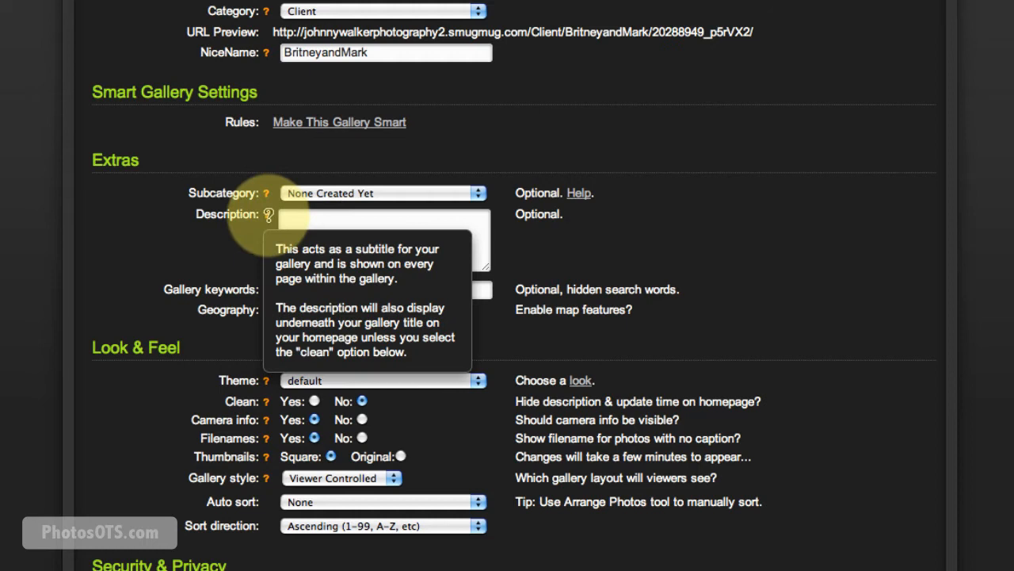
left_click(362, 230)
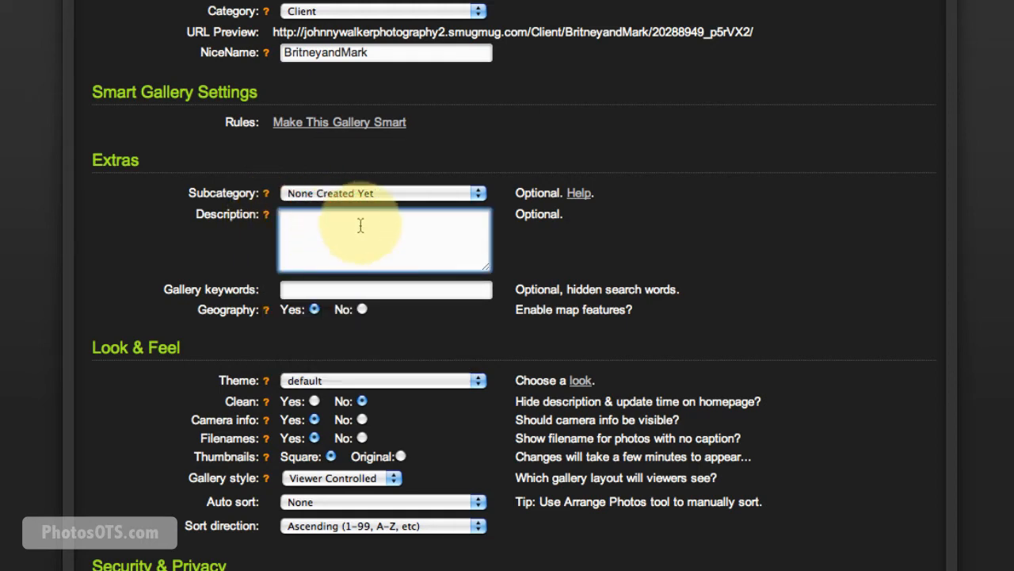
mouse_move(414, 222)
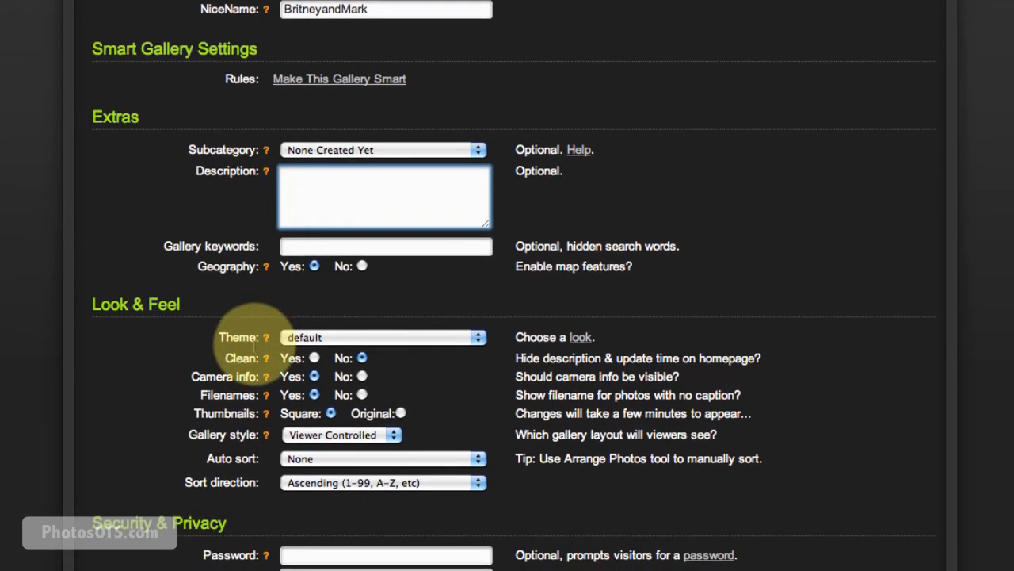
Step: Turn on the Clean look and set Auto sort to 'By date taken (if available)'
scroll("down", 3)
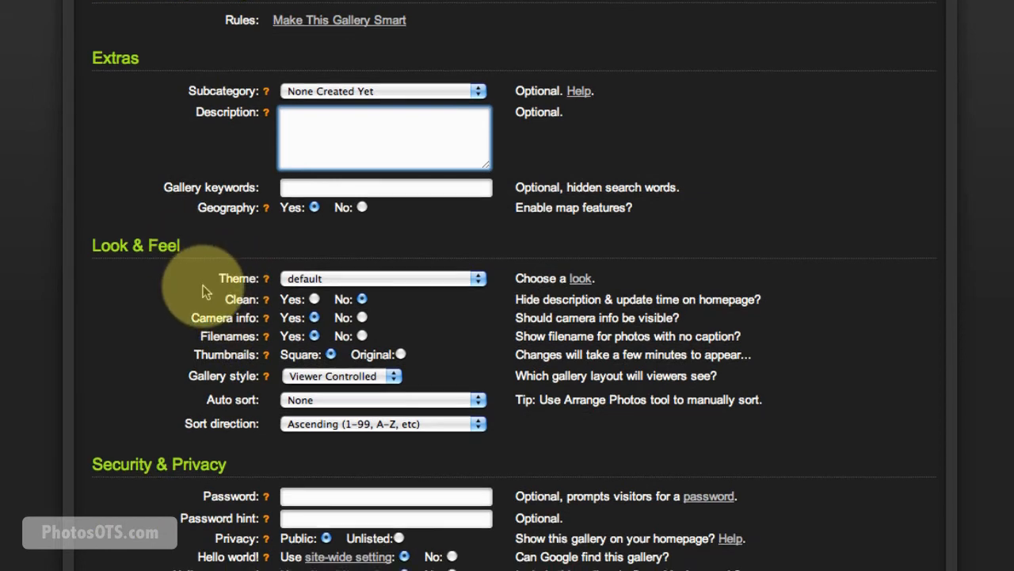
scroll("down", 3)
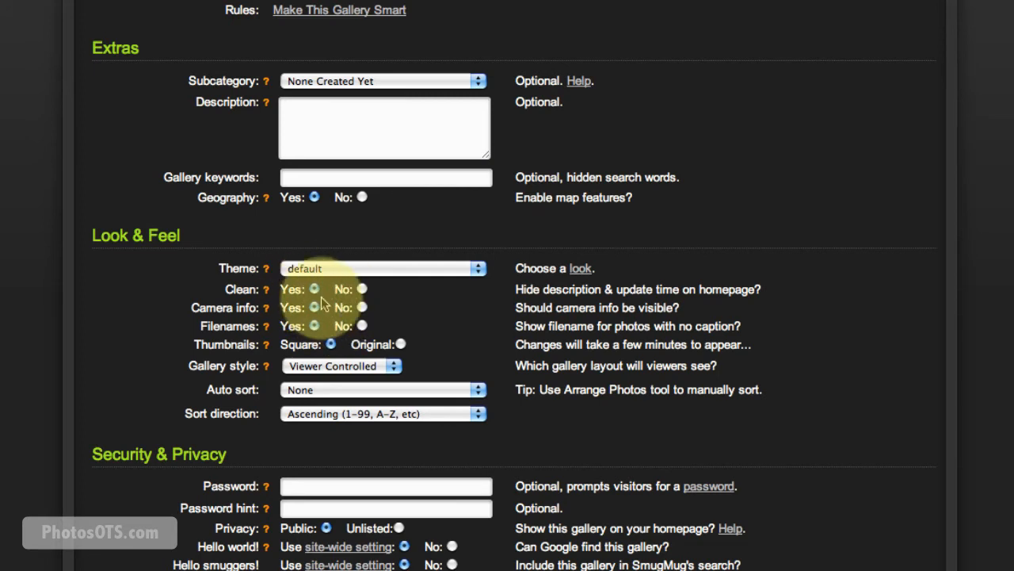
left_click(362, 308)
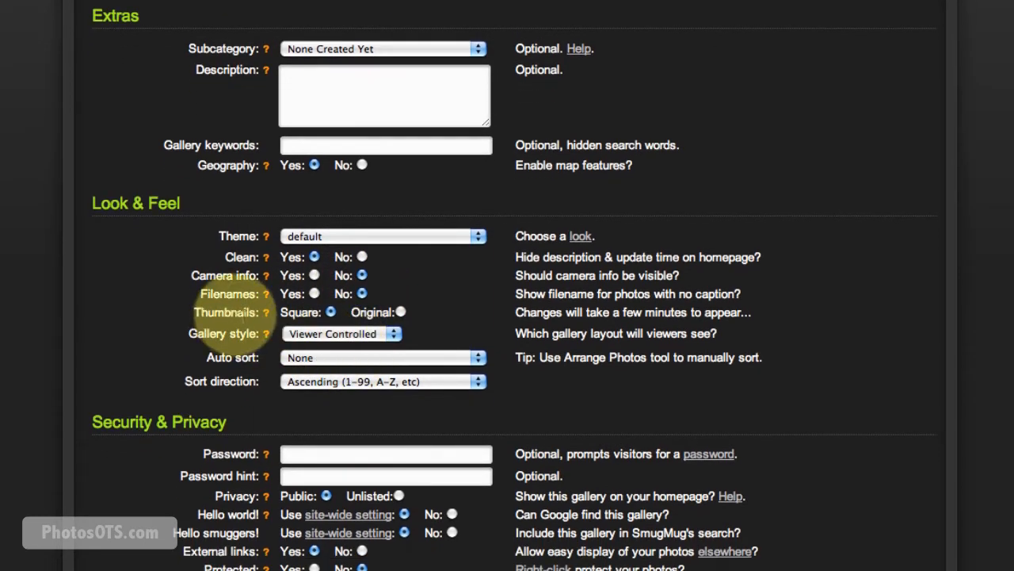
scroll("down", 3)
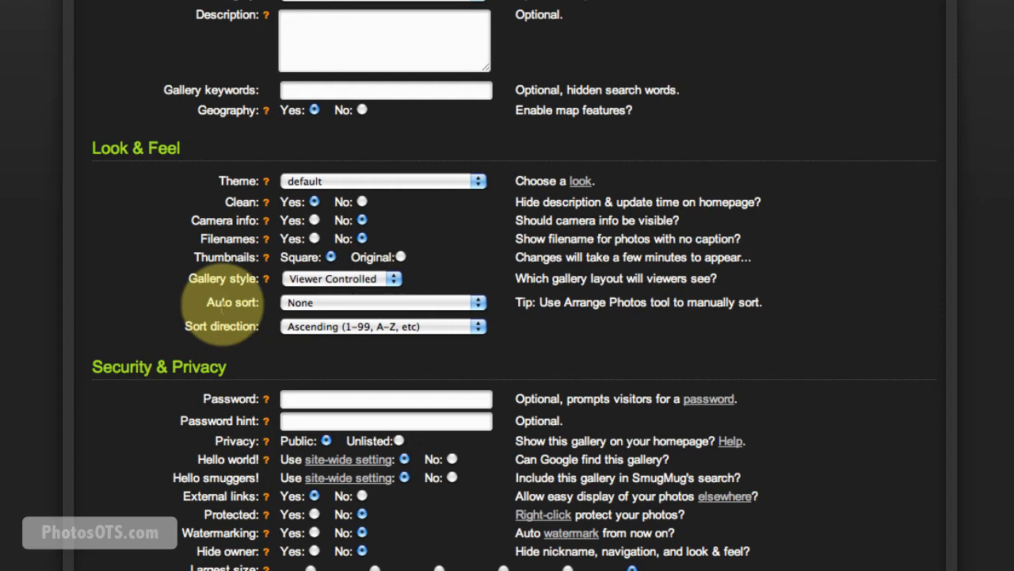
left_click(384, 301)
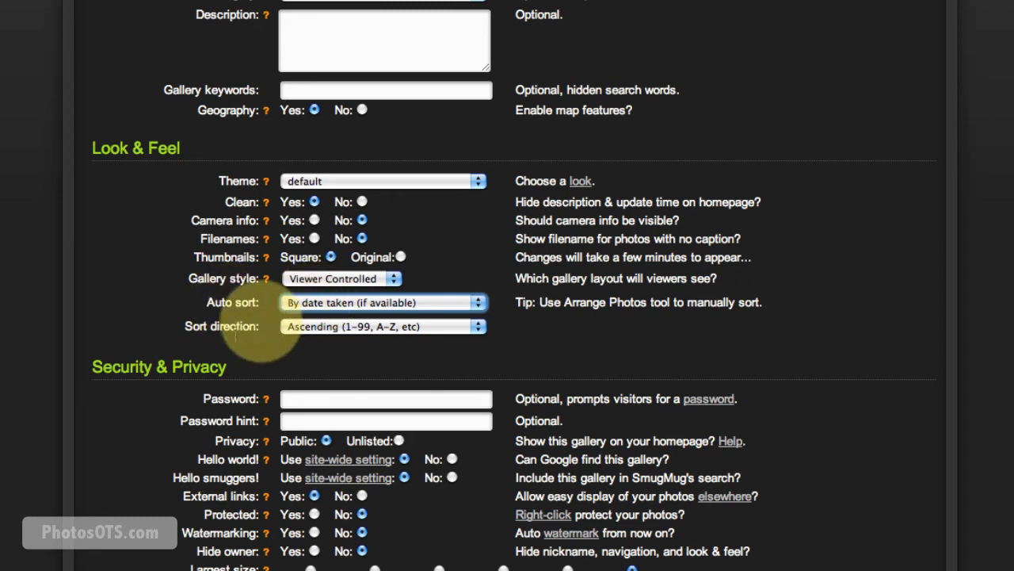
scroll("down", 3)
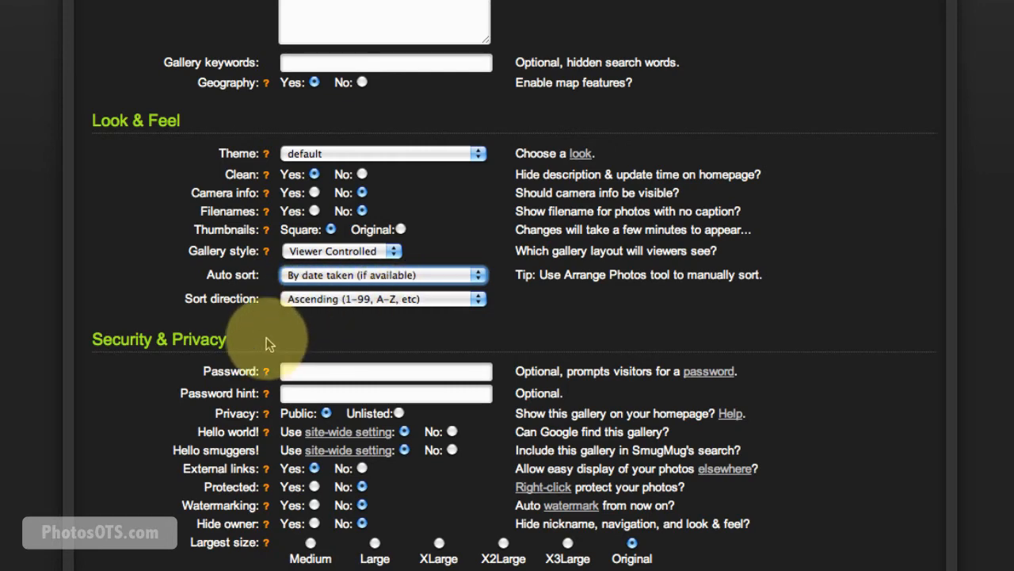
Step: Review Security & Privacy and cap the largest viewable photo size at X3Large
scroll("down", 3)
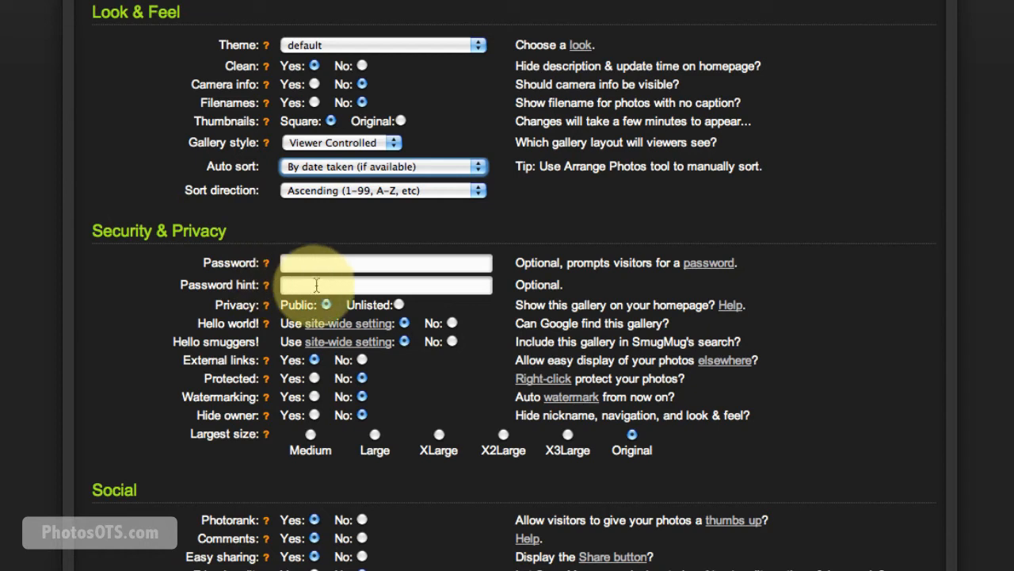
mouse_move(230, 270)
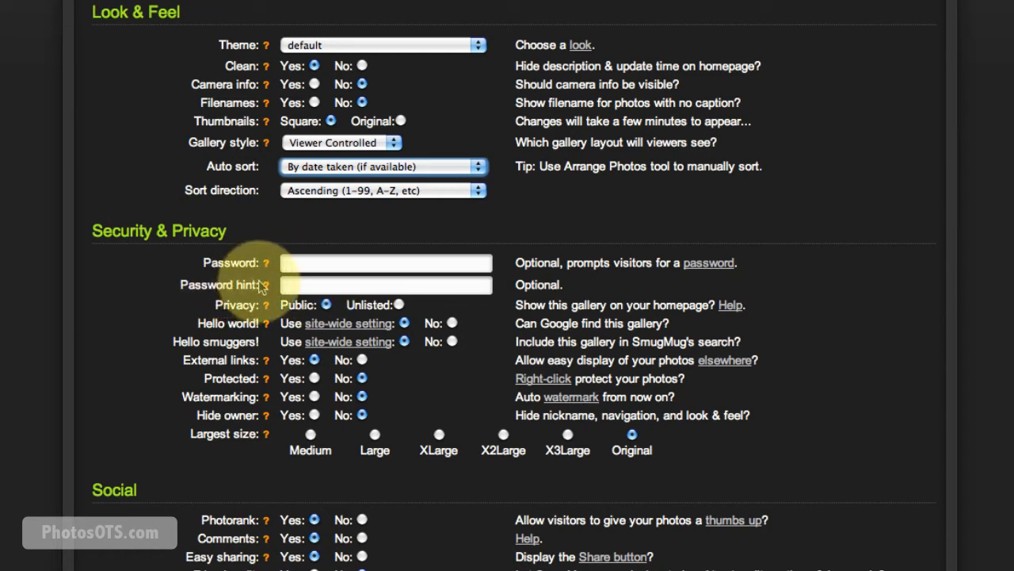
mouse_move(266, 293)
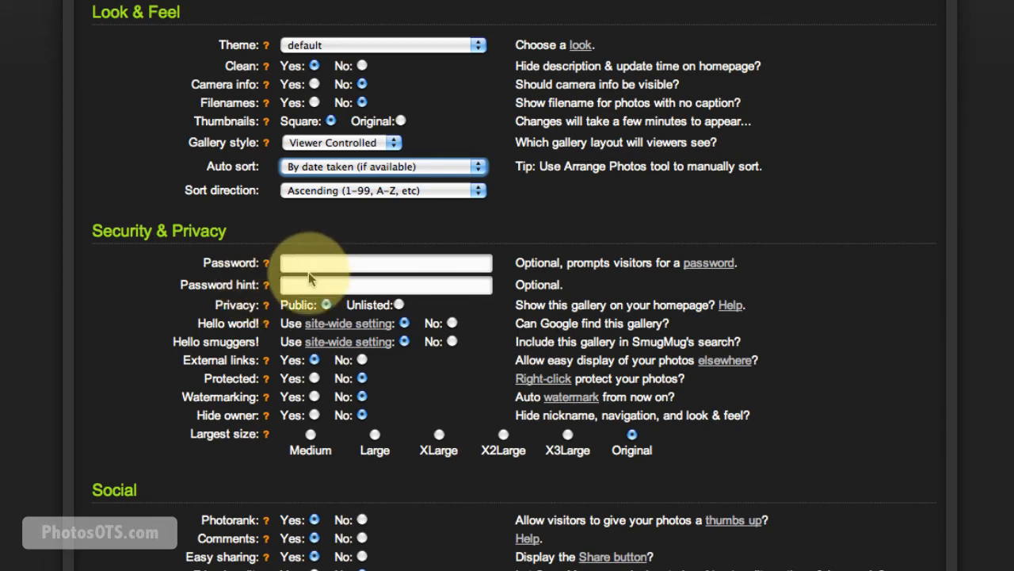
scroll("down", 3)
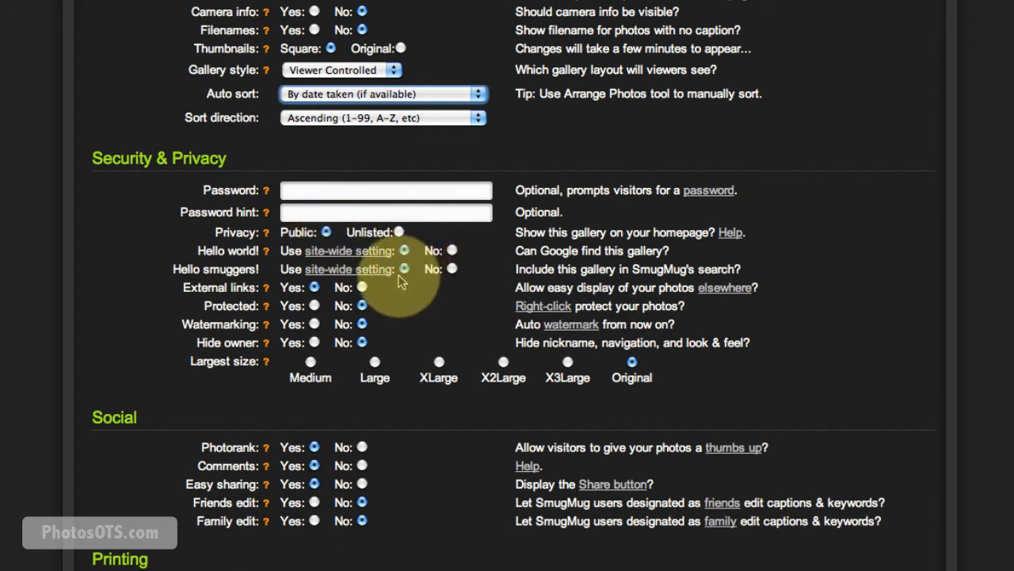
left_click(313, 288)
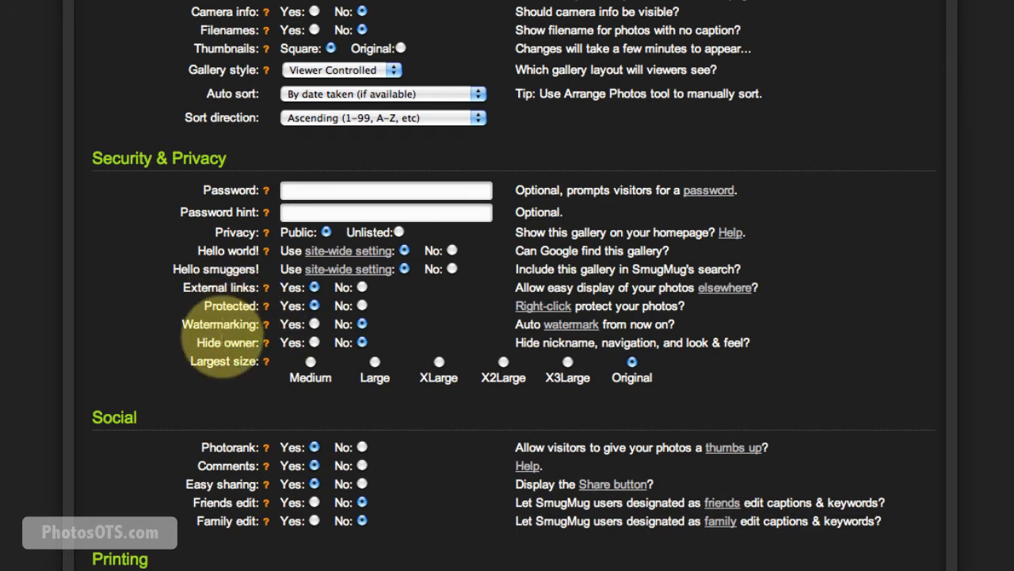
scroll("down", 3)
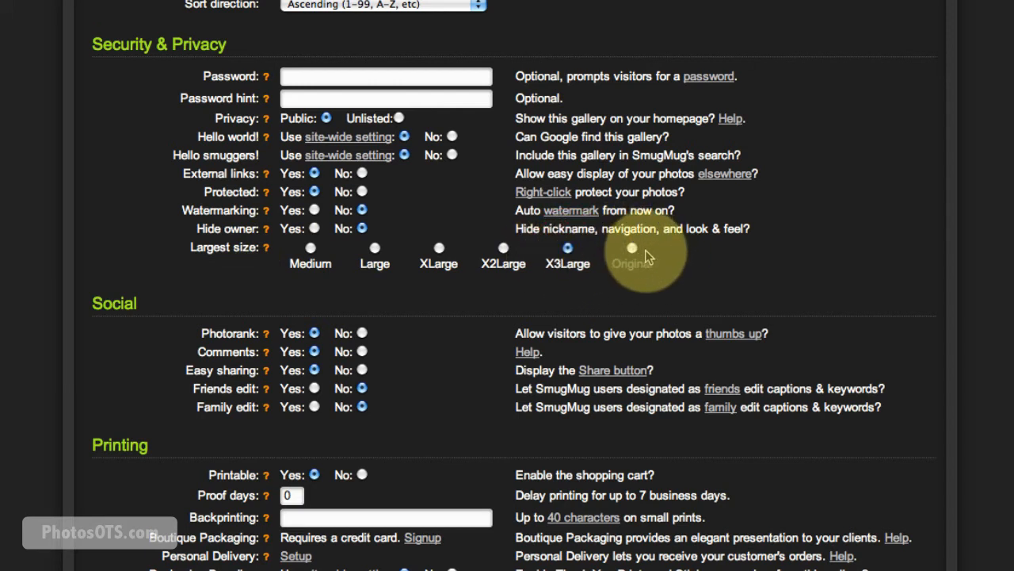
mouse_move(652, 252)
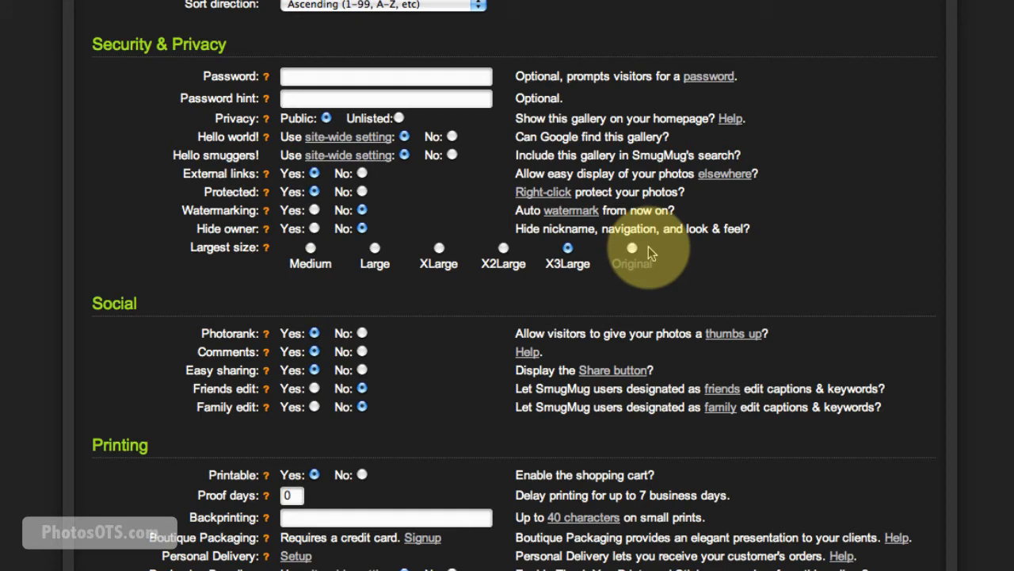
mouse_move(631, 260)
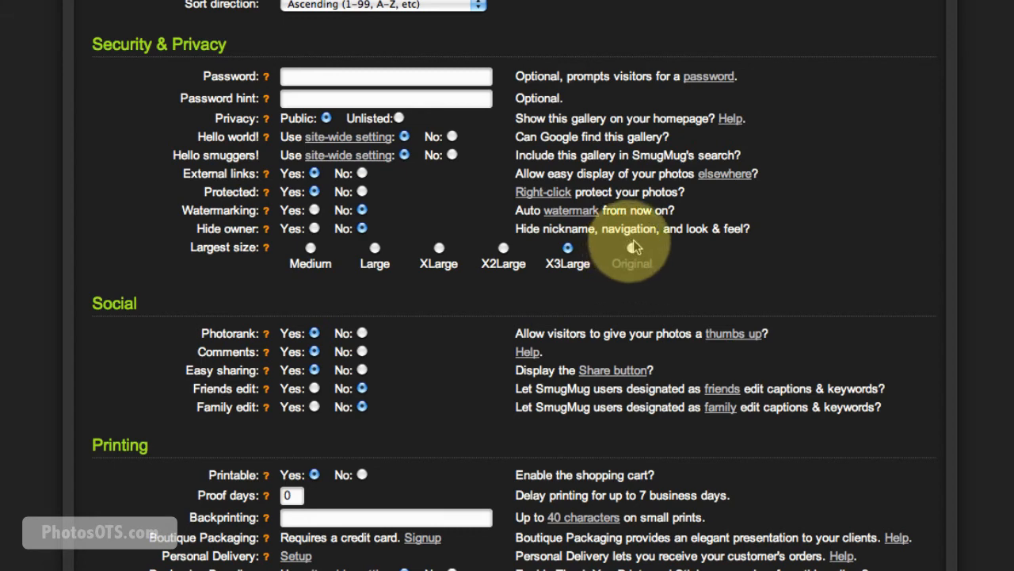
left_click(567, 247)
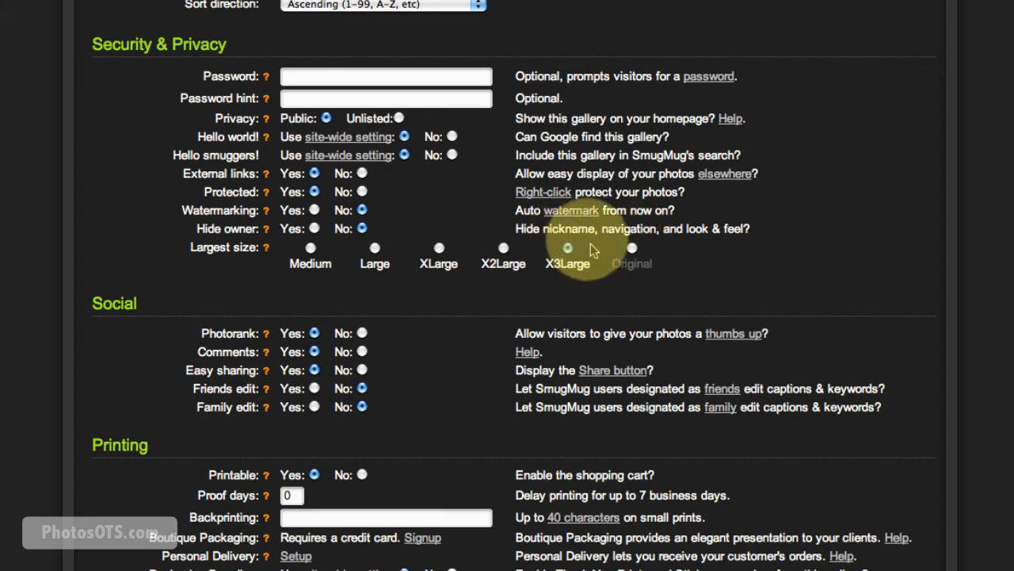
scroll("down", 3)
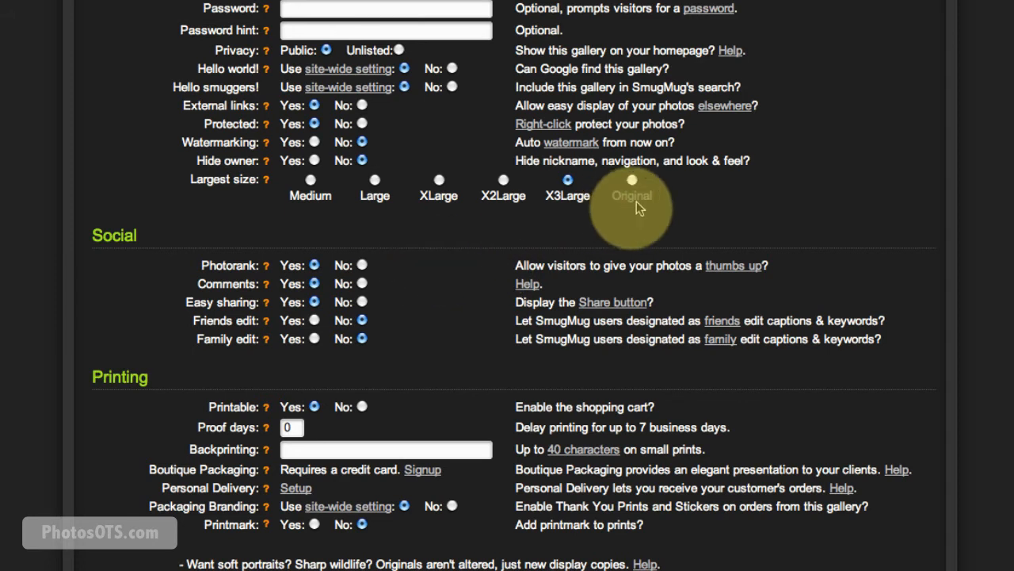
Step: Set Photorank to No so visitors cannot give photos a thumbs up
left_click(567, 179)
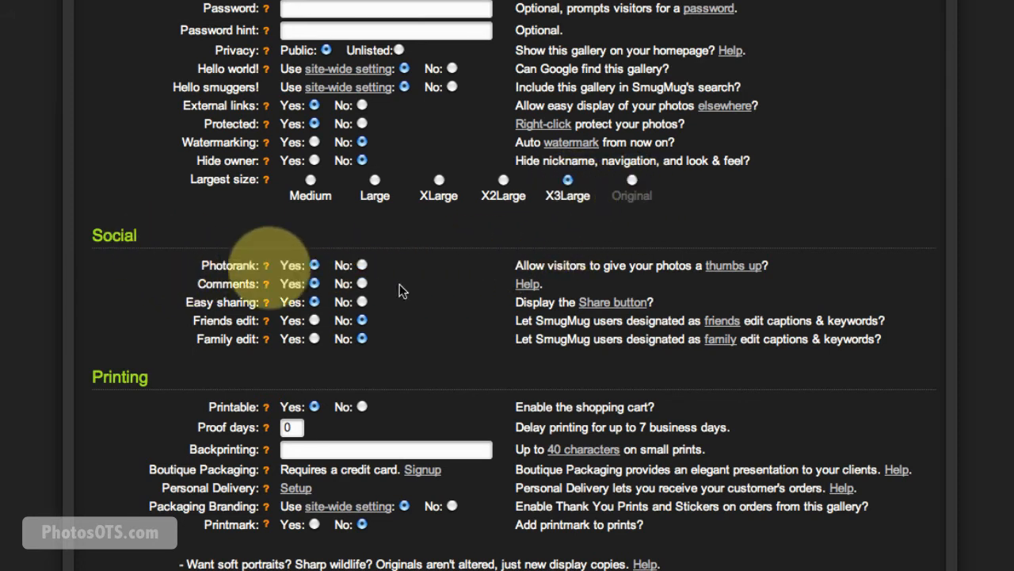
left_click(362, 265)
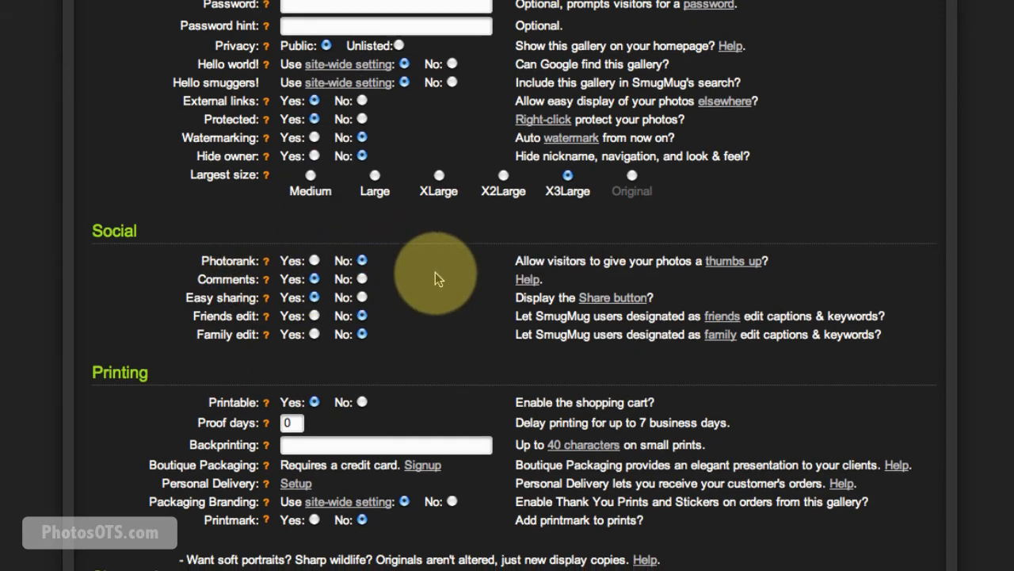
scroll("down", 3)
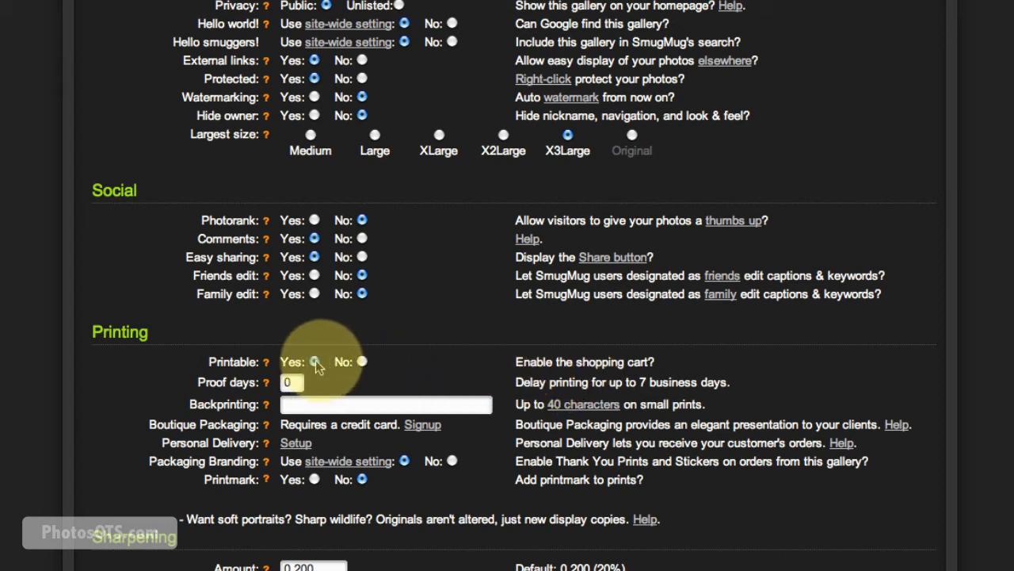
Step: Keep Printable on Yes and set Proof days to 1
left_click(314, 361)
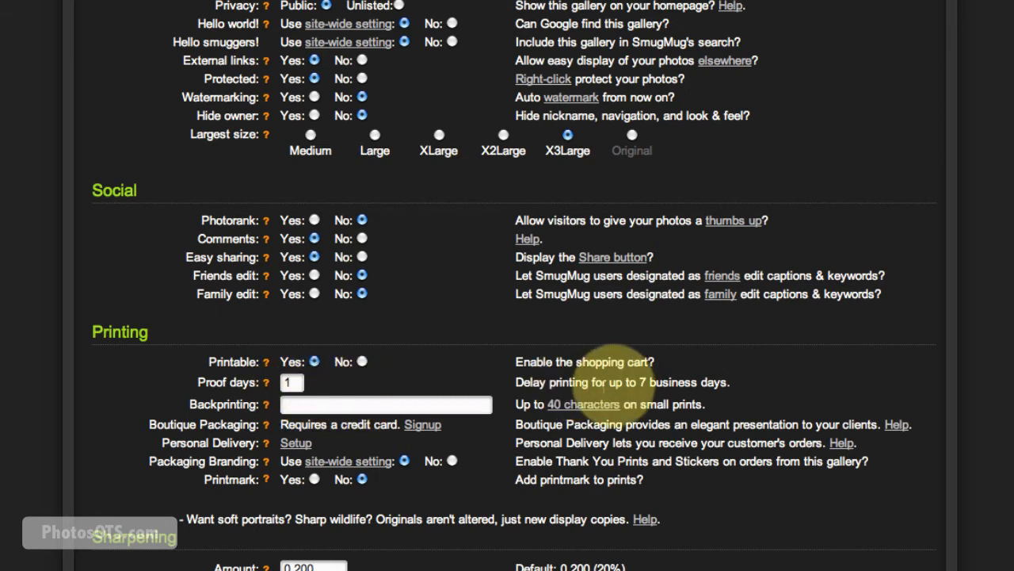
left_click(572, 382)
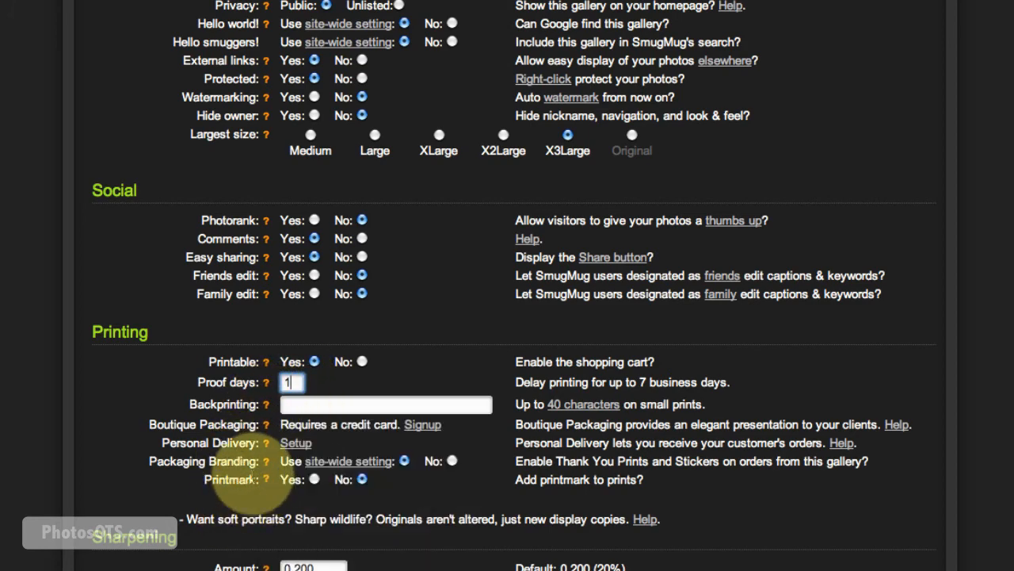
mouse_move(255, 509)
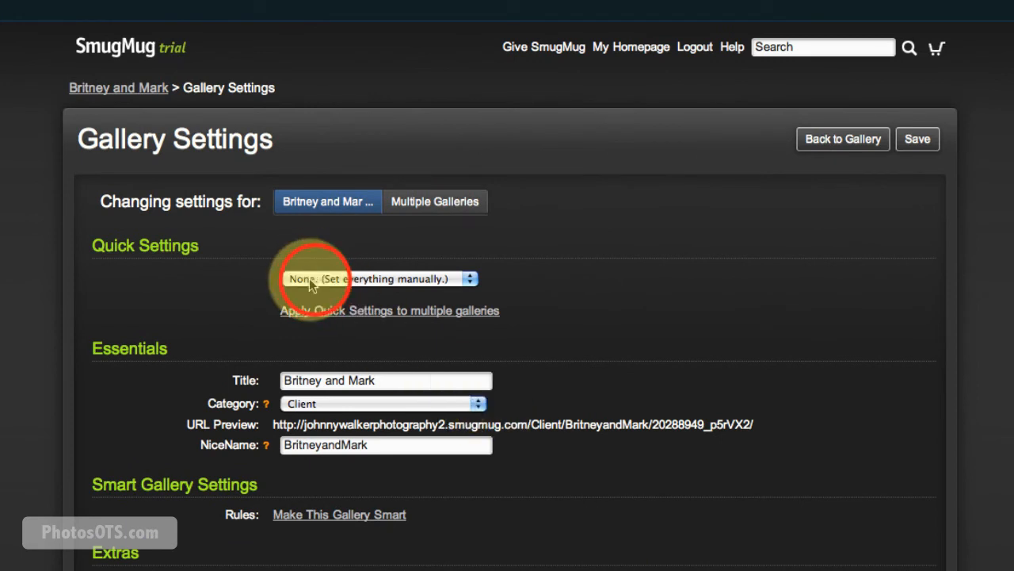
Step: Save these settings as a new quick setting named 'Client Gallery' and save the gallery
left_click(379, 279)
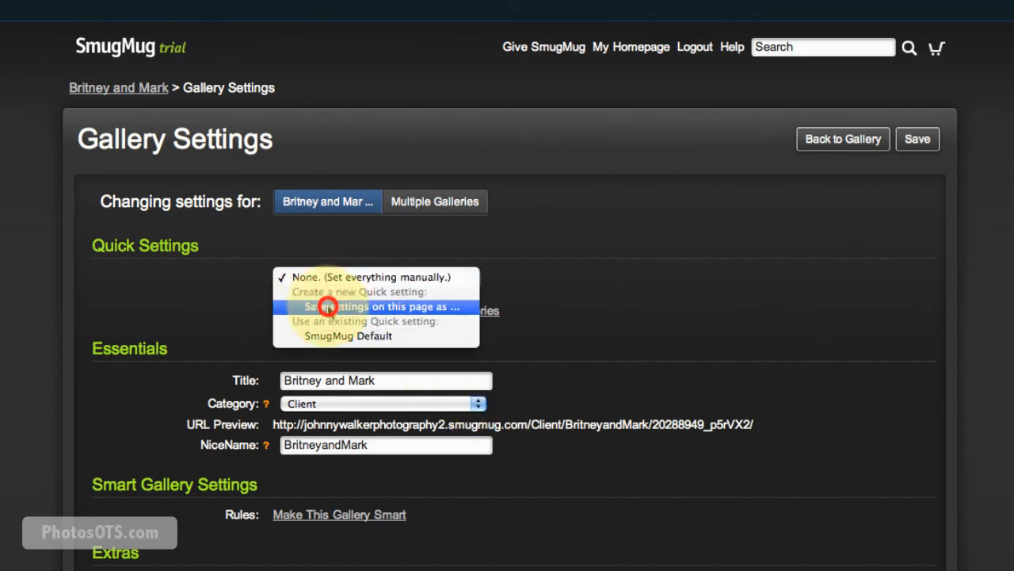
left_click(336, 306)
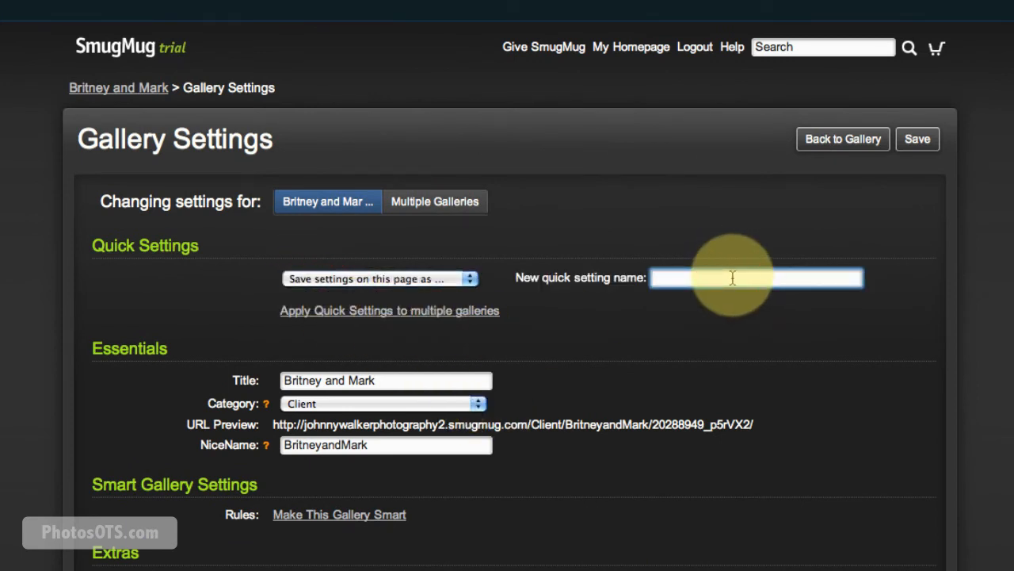
type("Client Gallery")
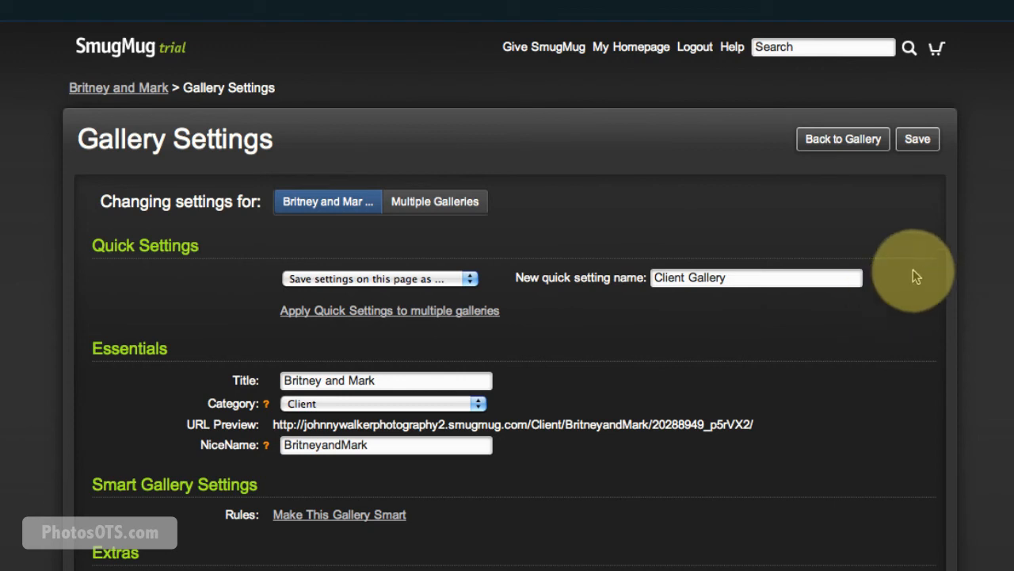
left_click(917, 140)
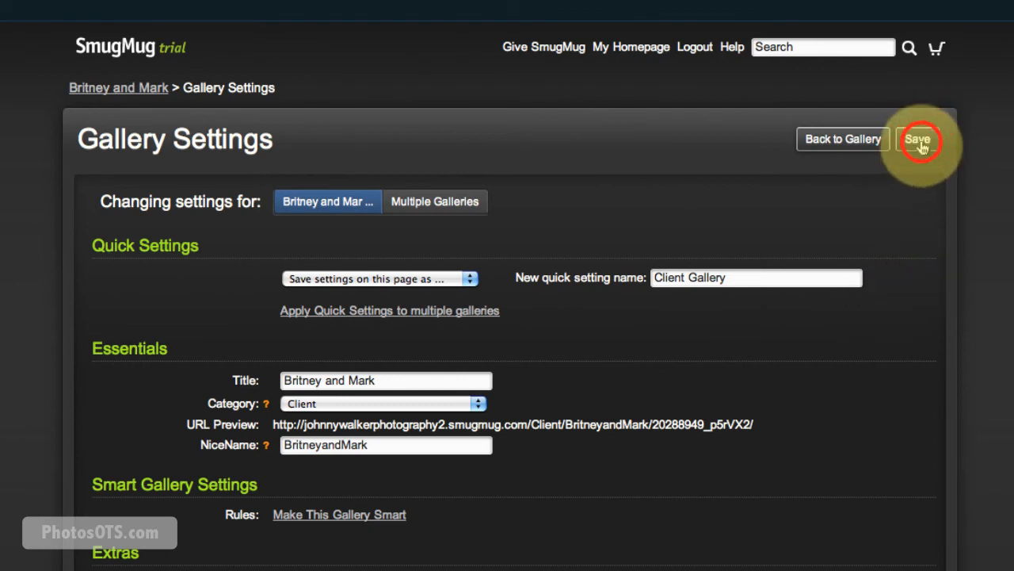
left_click(919, 139)
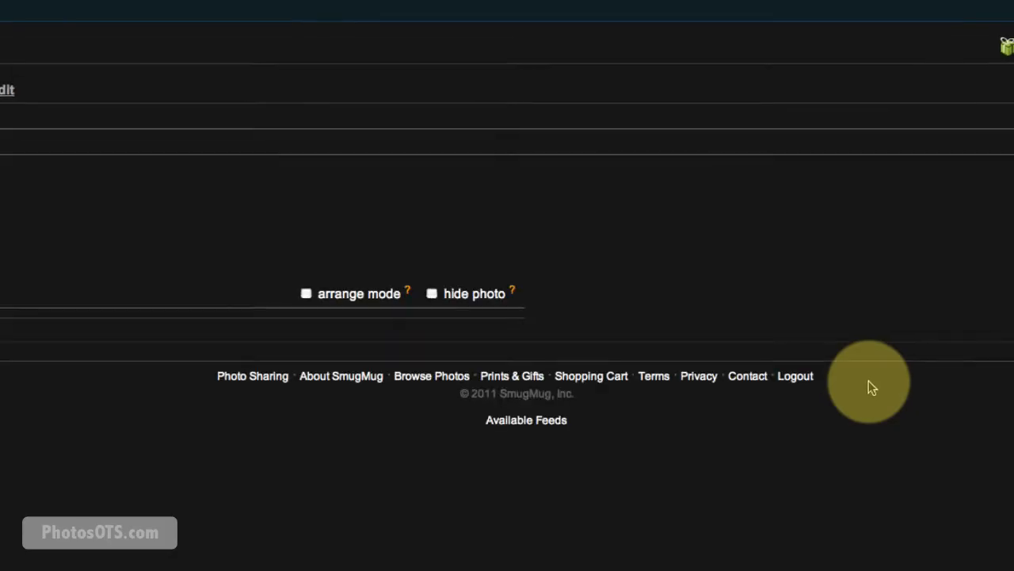